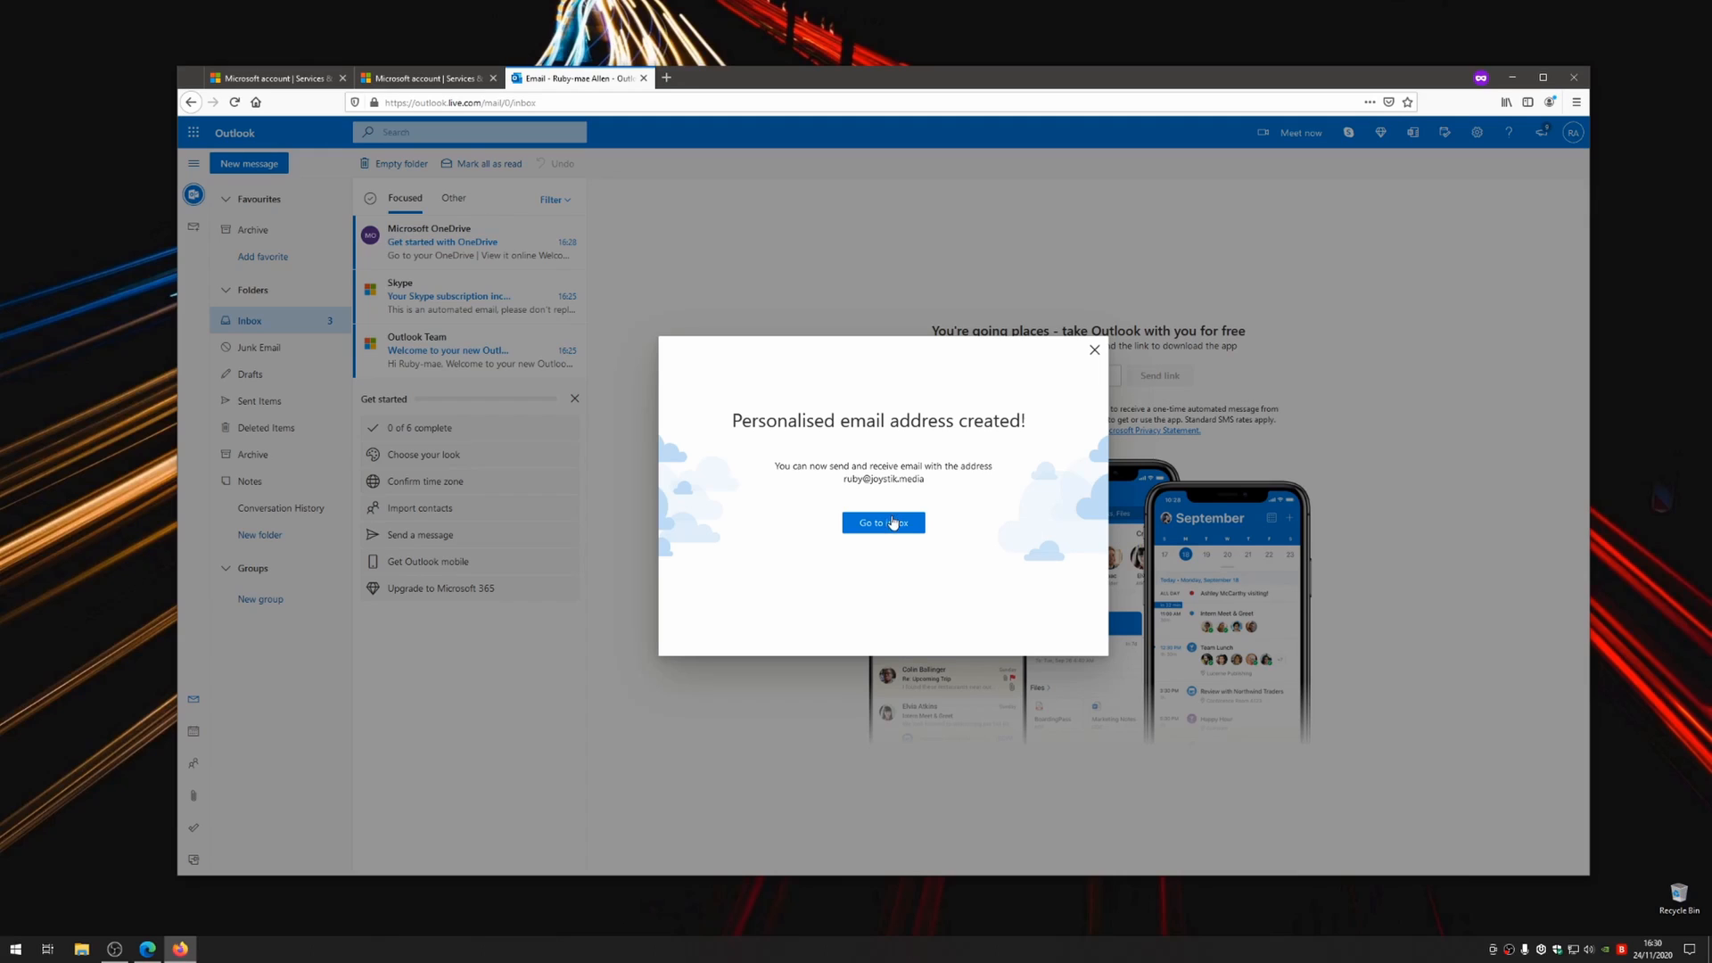
- Leave the 'Personalised email address created!' confirmation via Go to inbox
left_click(883, 523)
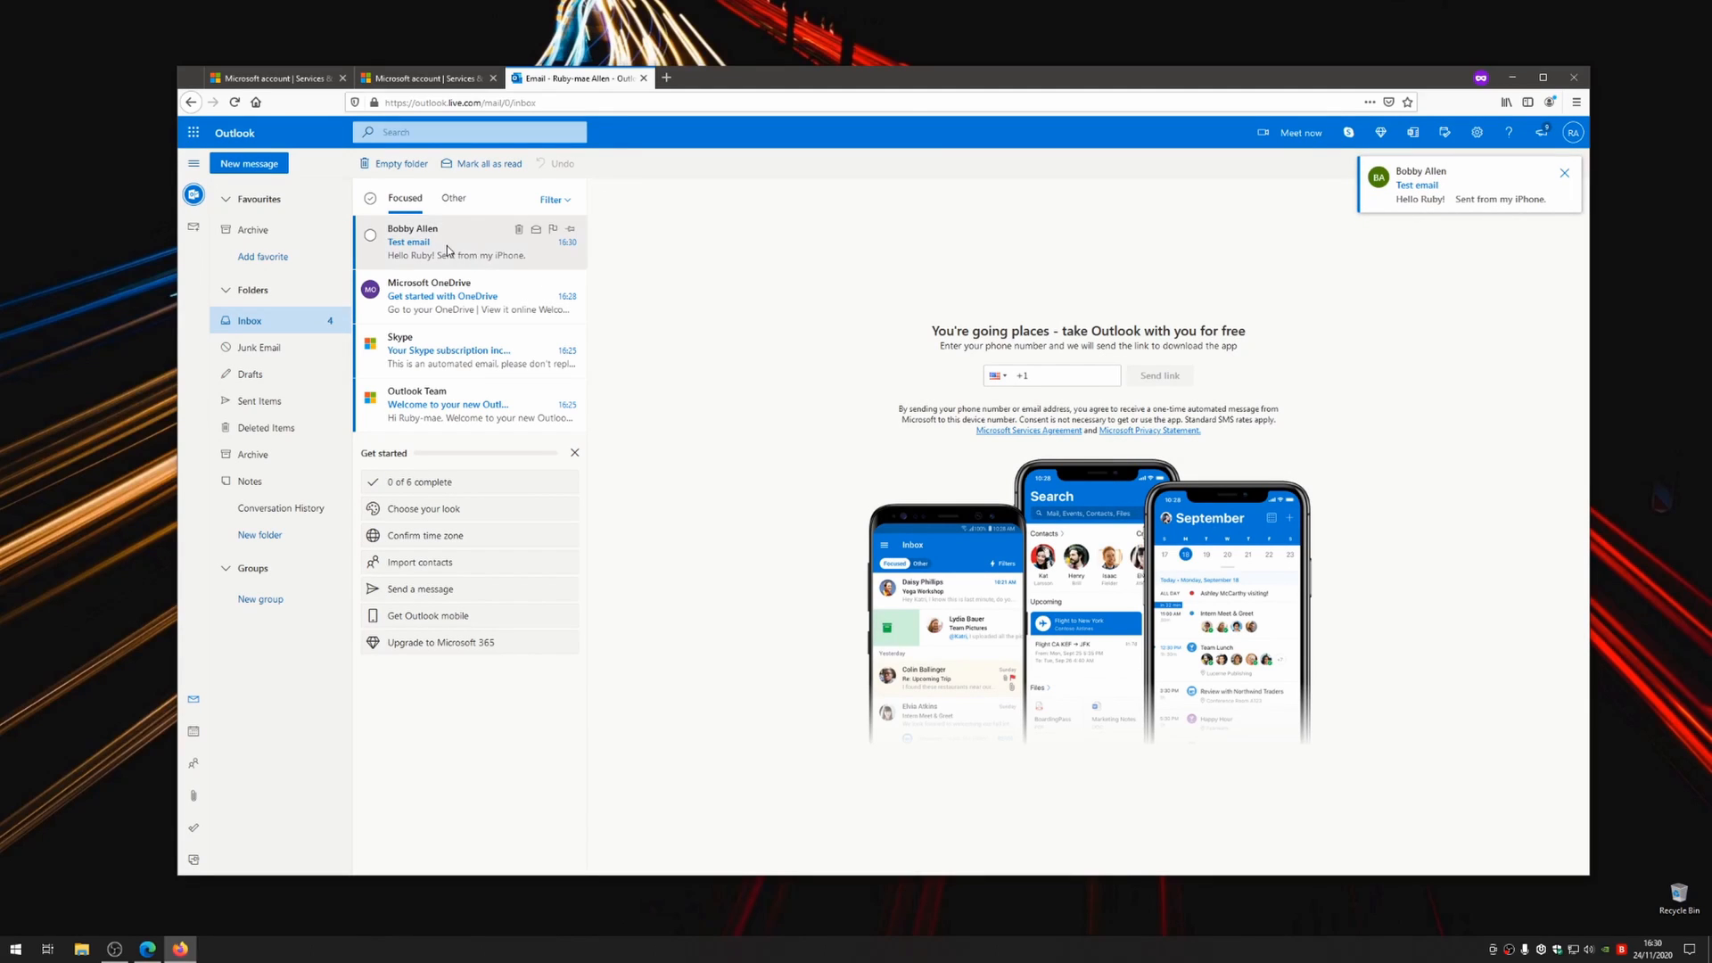
- Read the Test email at the top of the Focused inbox in the reading pane
left_click(448, 240)
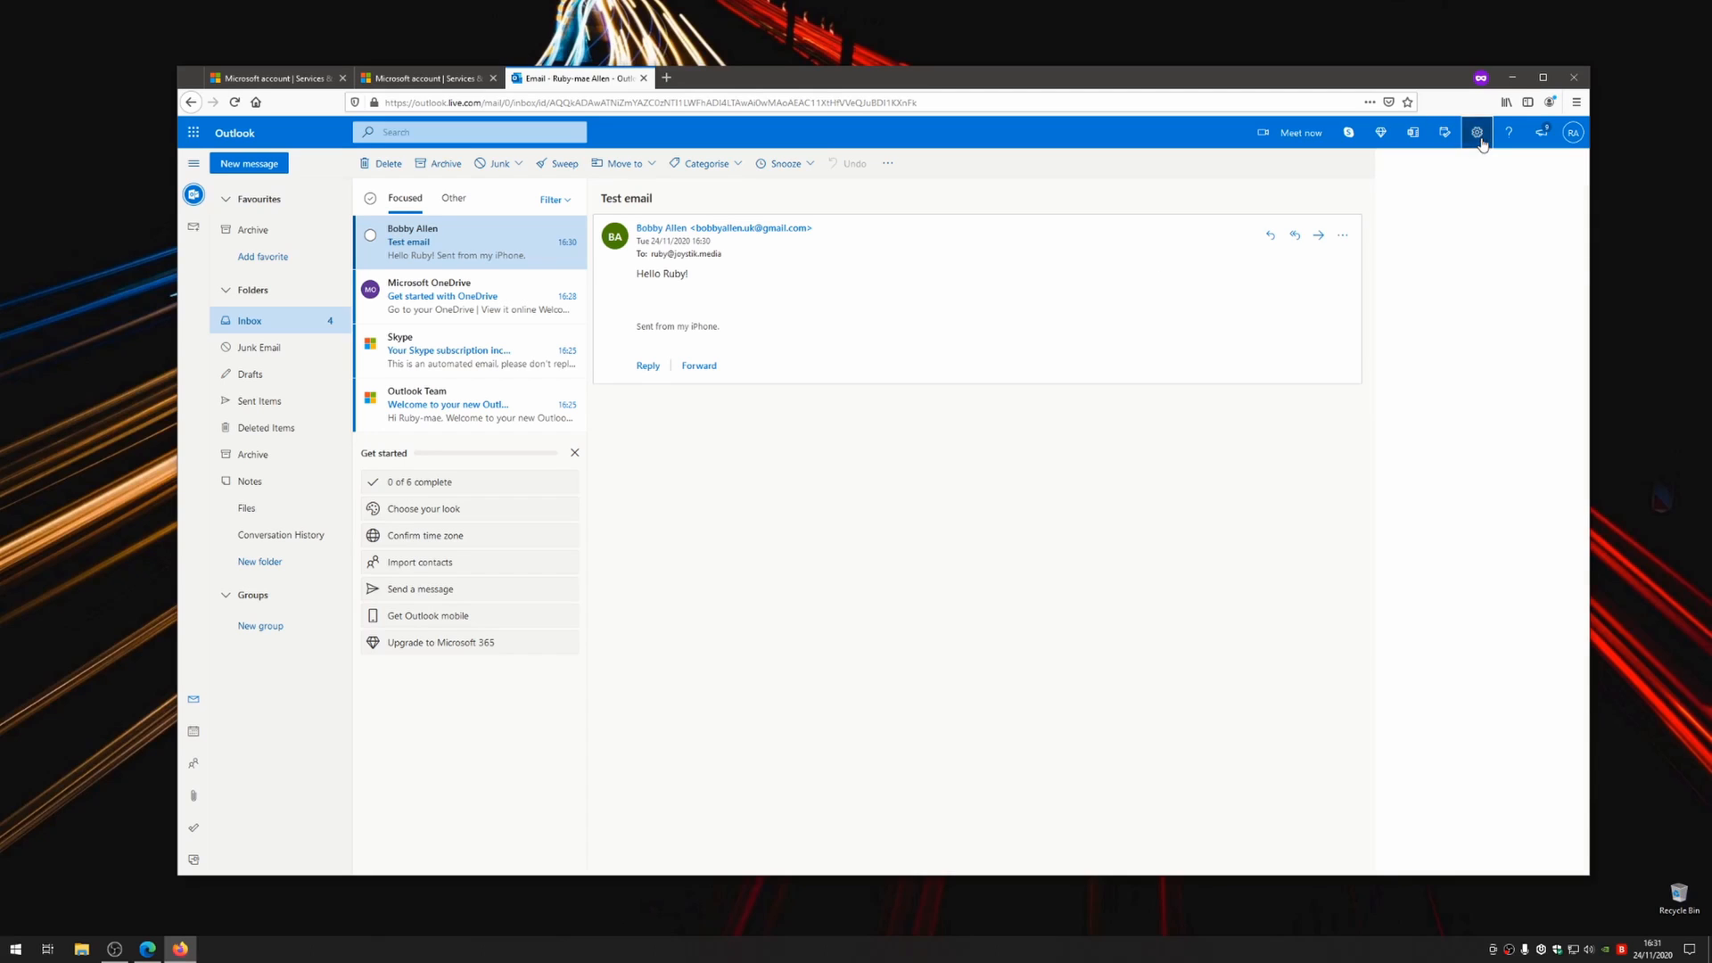
- Reach the Outlook mail settings from the Settings gear
left_click(1477, 132)
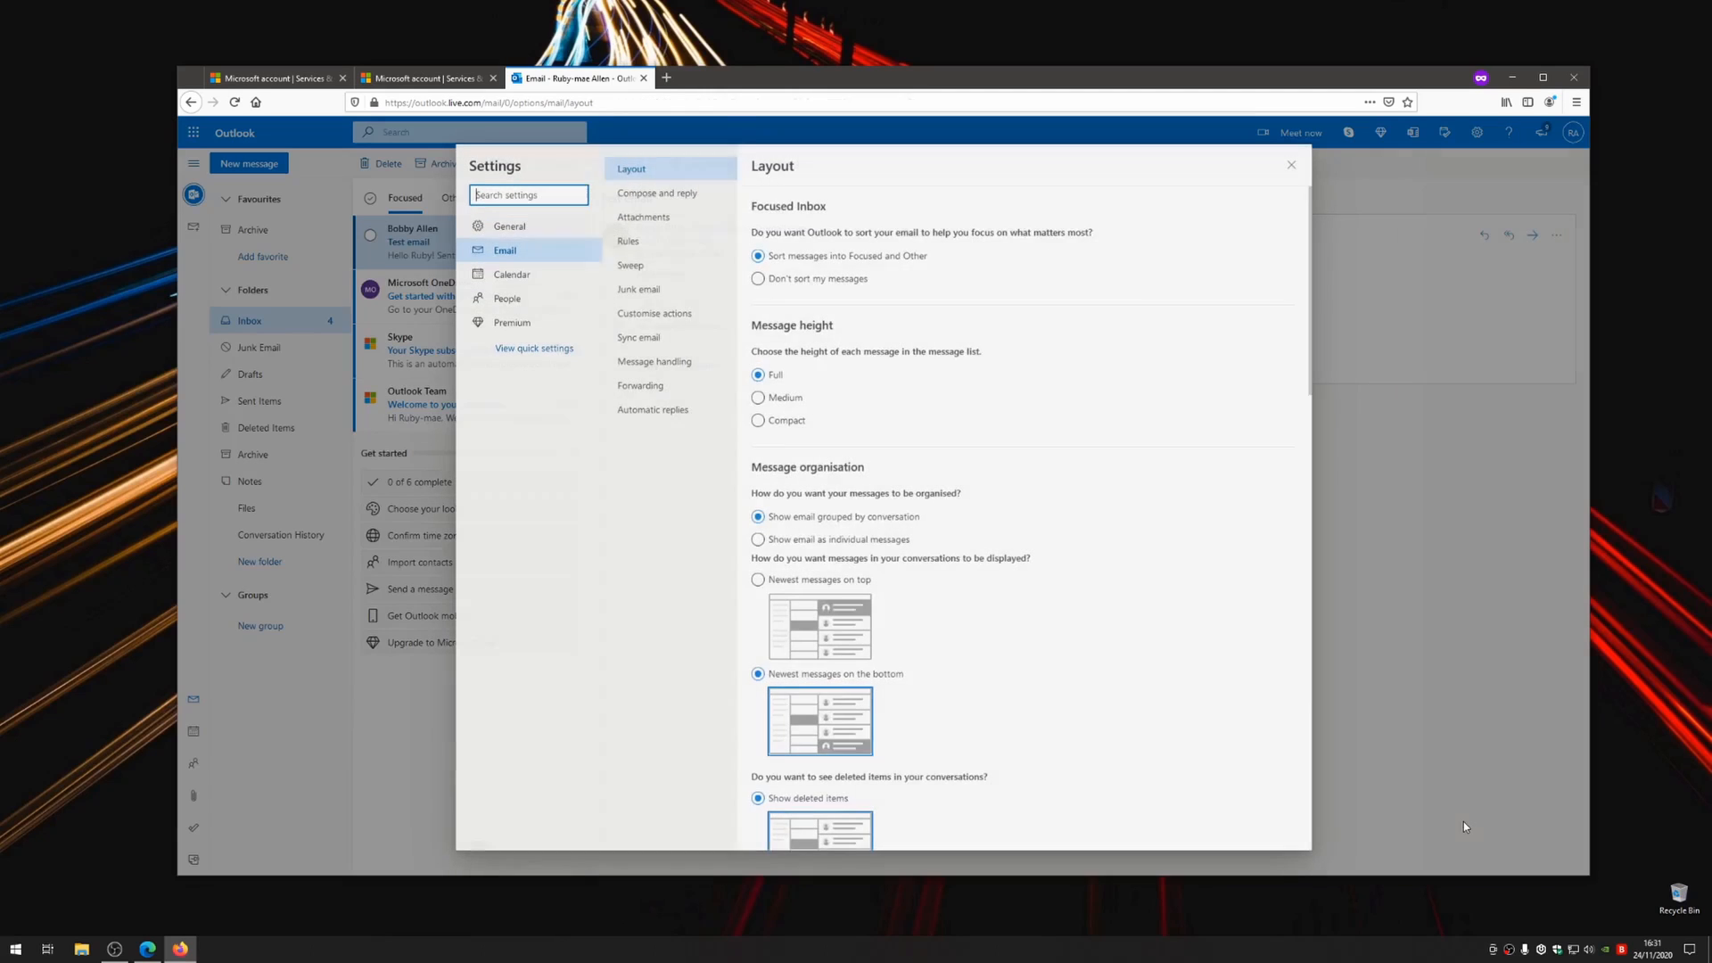
left_click(511, 321)
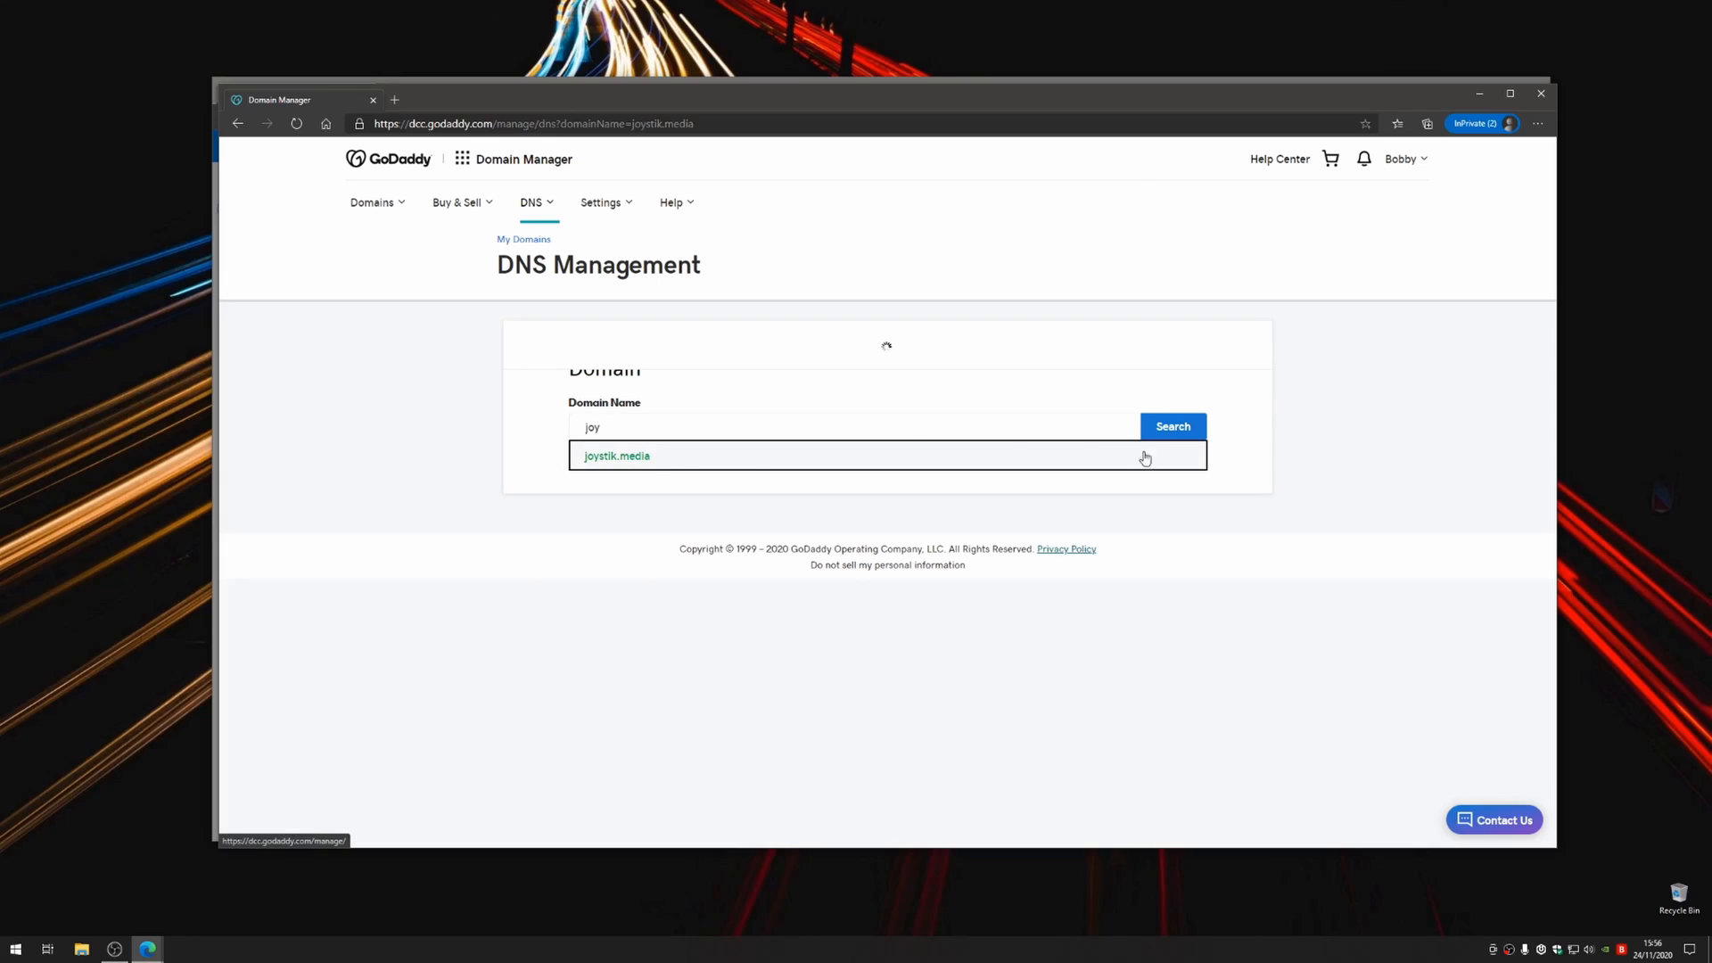
- Show joystik.media's DNS records and the record-type choices for a new record
left_click(615, 455)
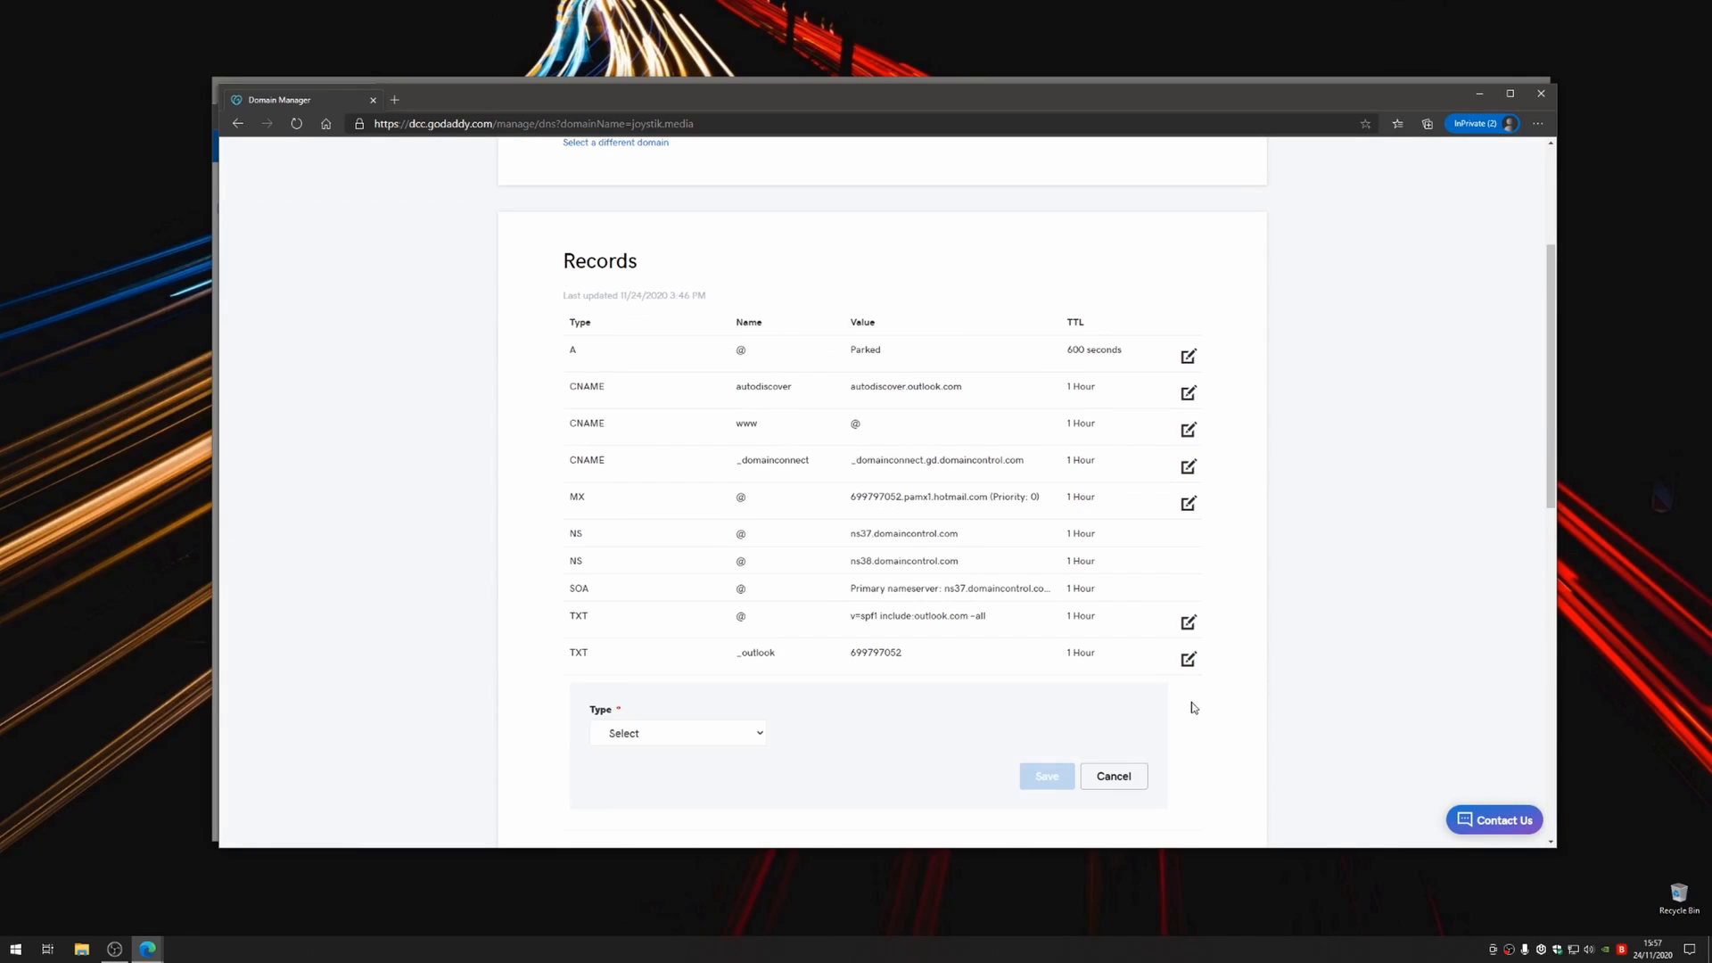
left_click(677, 733)
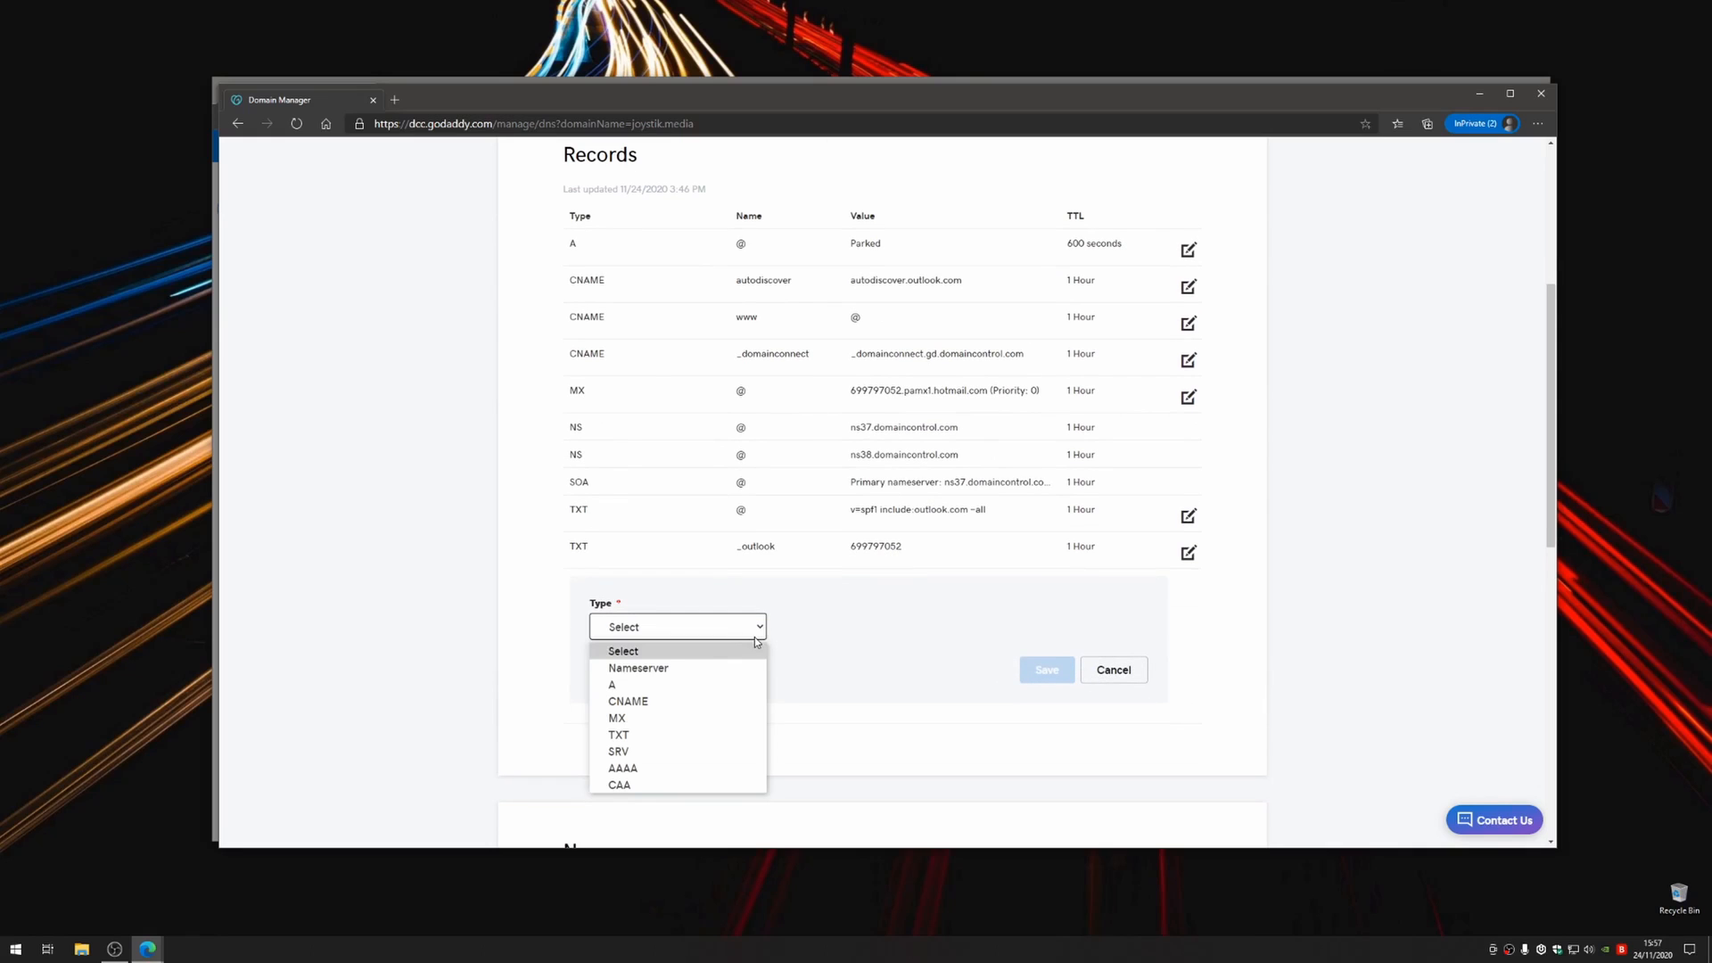
mouse_move(708, 685)
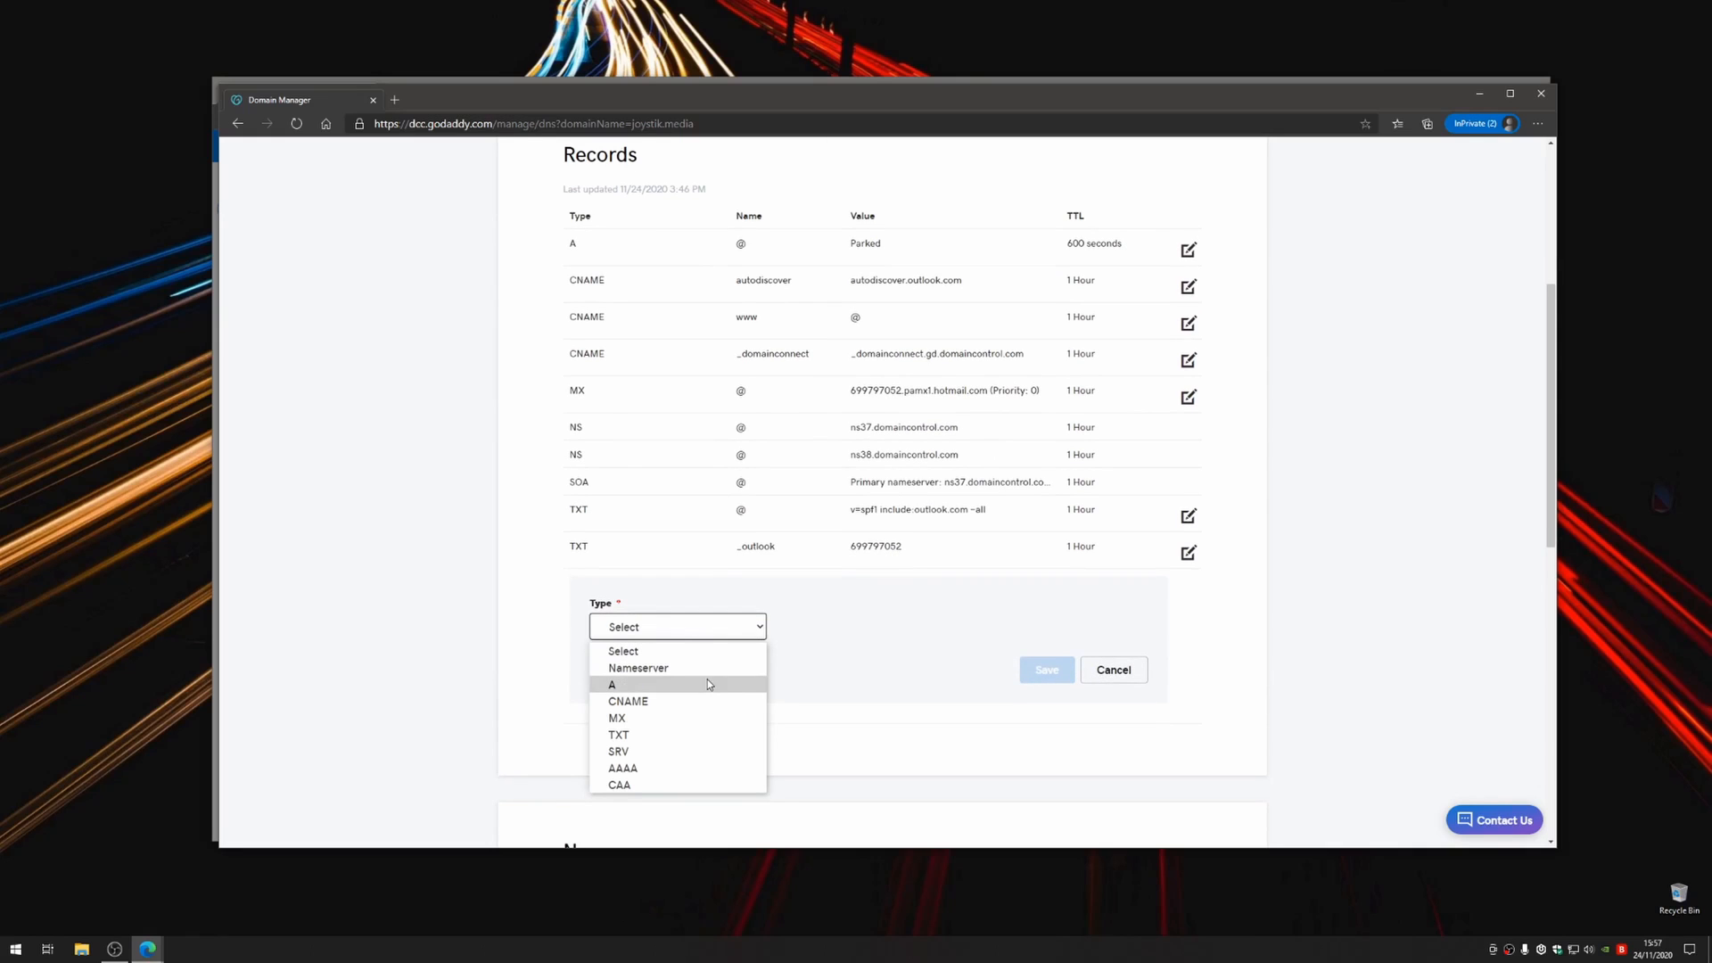